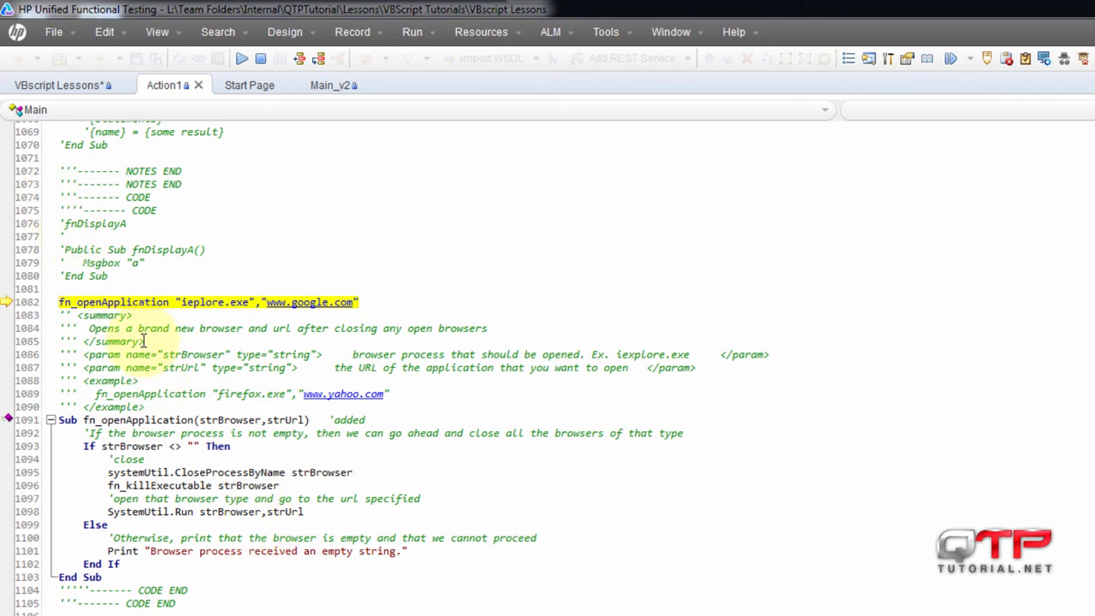
# Step into fn_openApplication so execution pauses at its browser-not-empty If check.
pyautogui.doubleClick(114, 302)
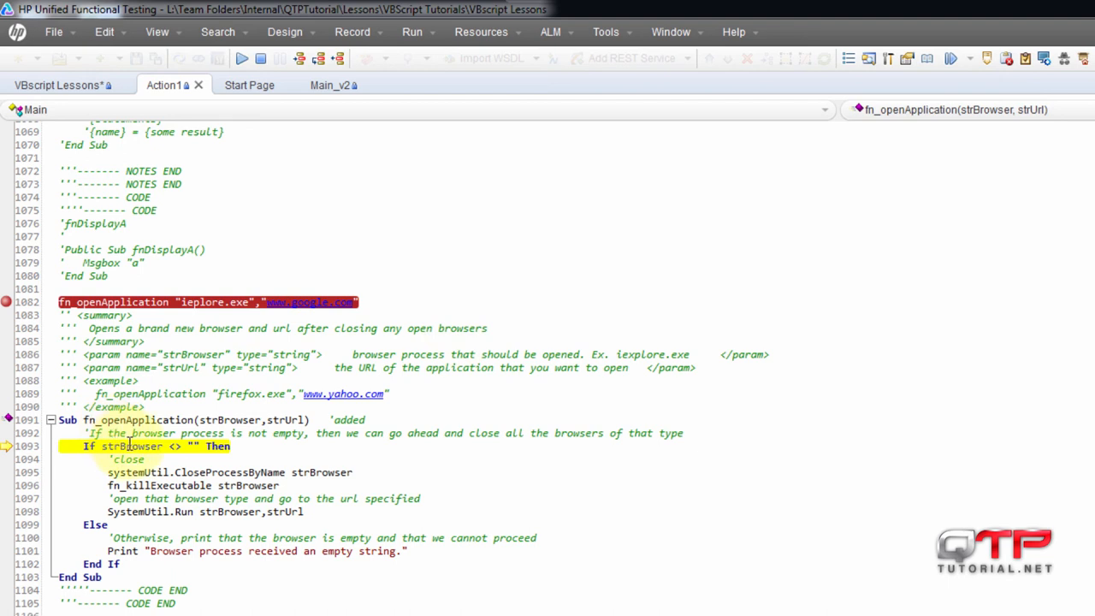
# Step over the browser-closing lines until 'Variable is undefined: fn_killExecutable' appears at line 1096.
pyautogui.click(86, 446)
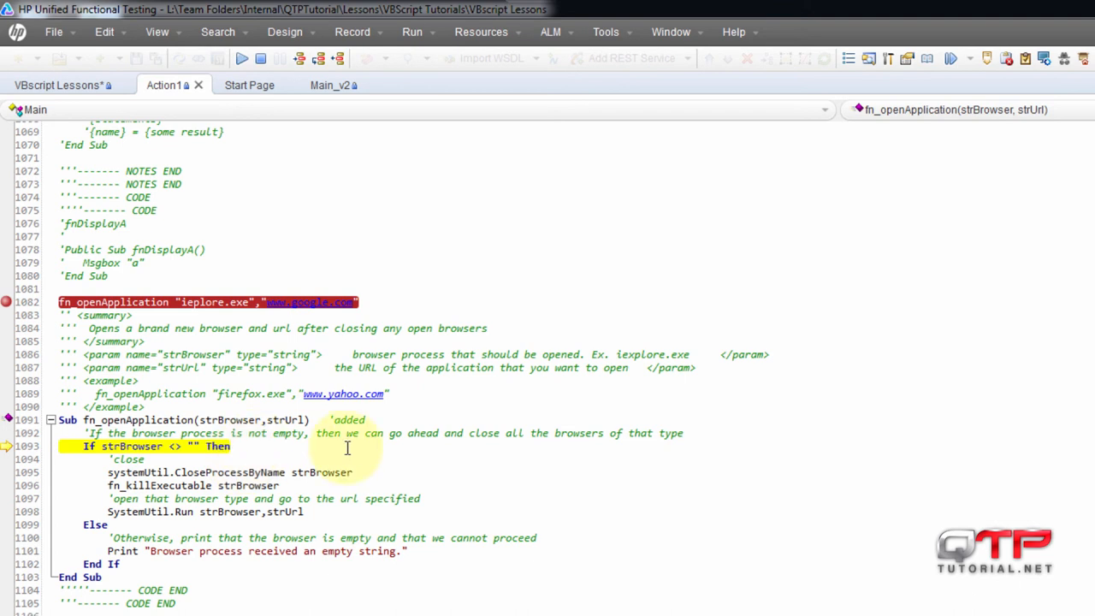
pyautogui.click(192, 485)
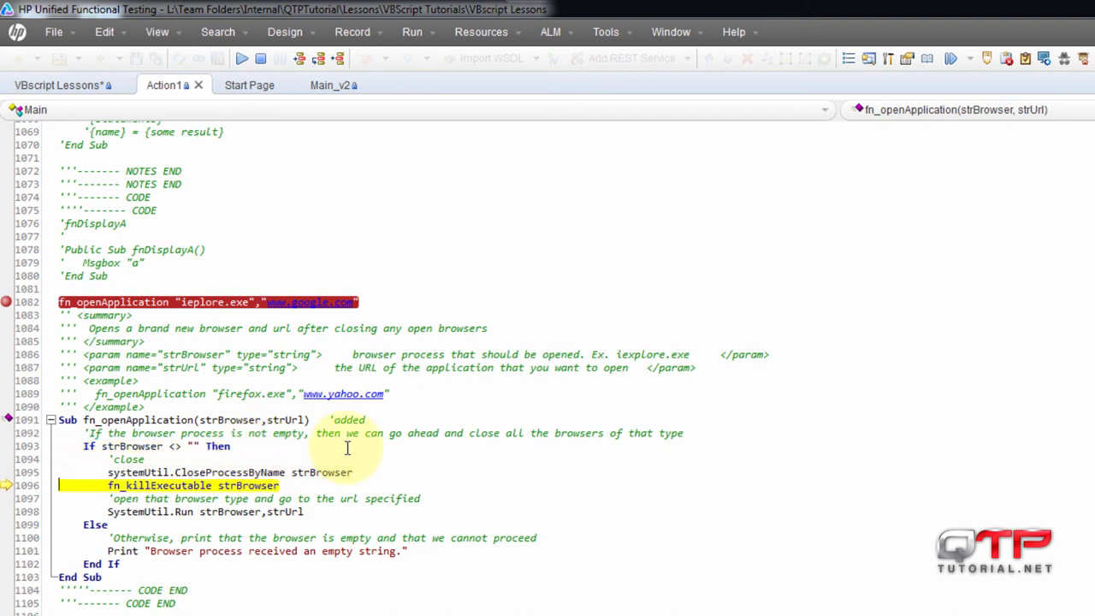
pyautogui.click(242, 58)
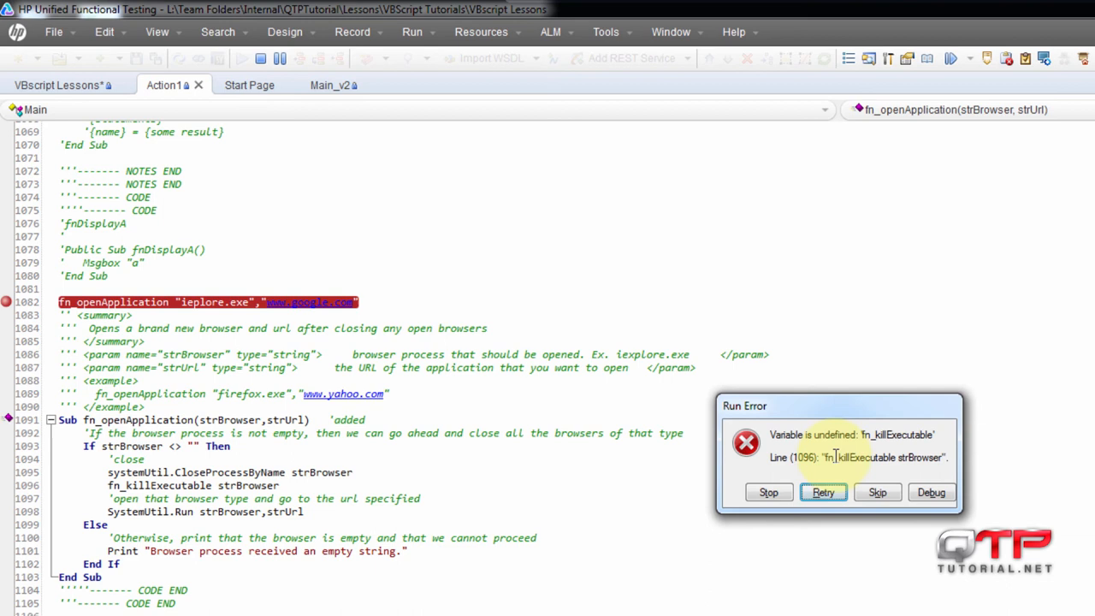
# Stop the run from the undefined fn_killExecutable error dialog.
pyautogui.click(822, 492)
pyautogui.write("'")
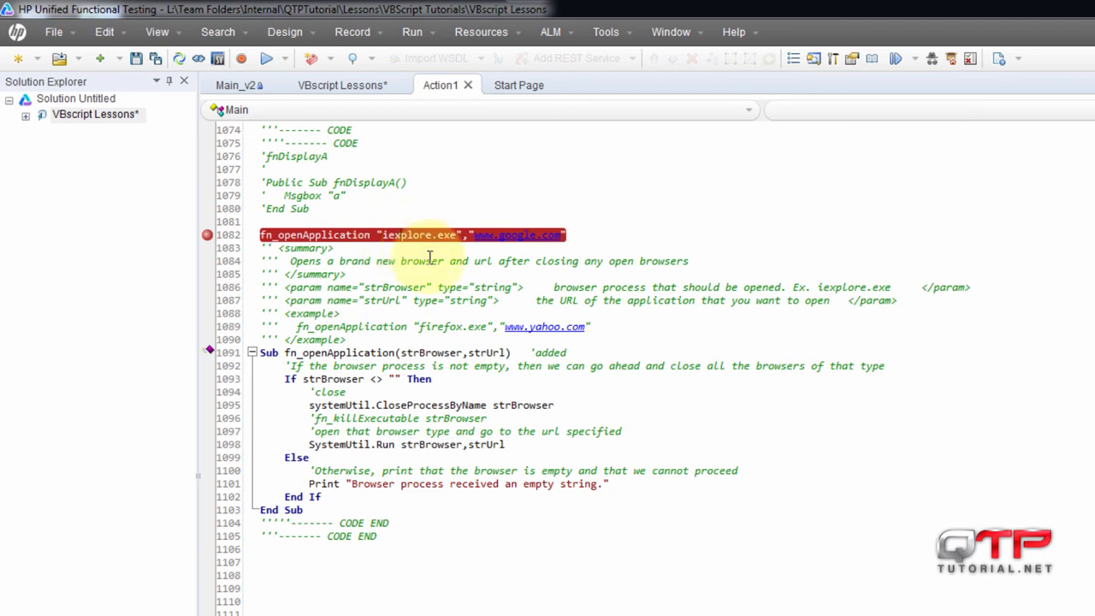
pyautogui.moveTo(711, 301)
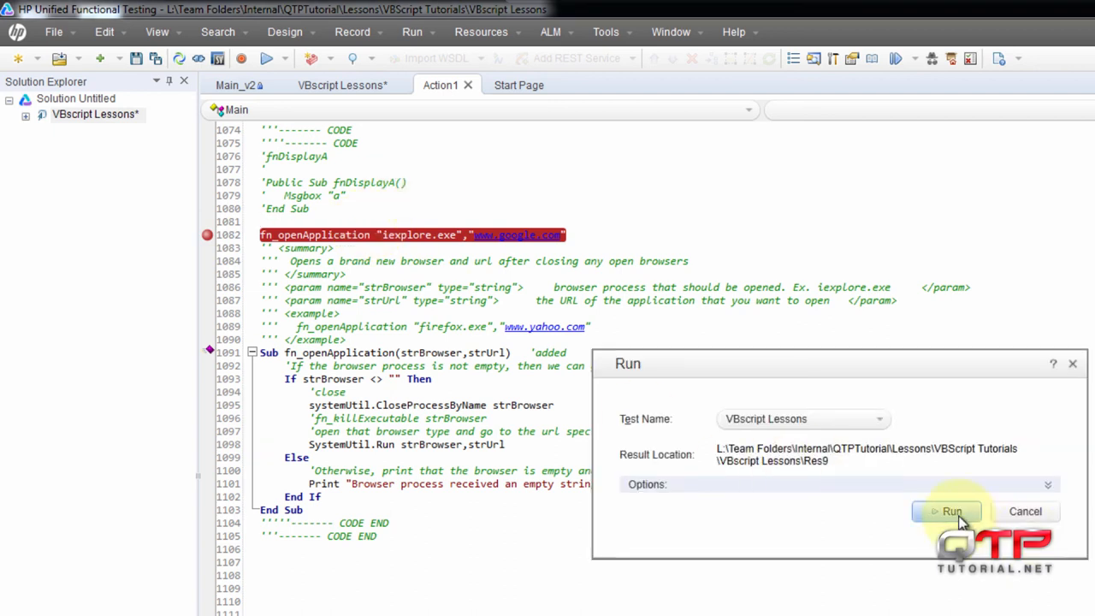
# Launch VBscript Lessons from the Run dialog using the default result location.
pyautogui.click(949, 511)
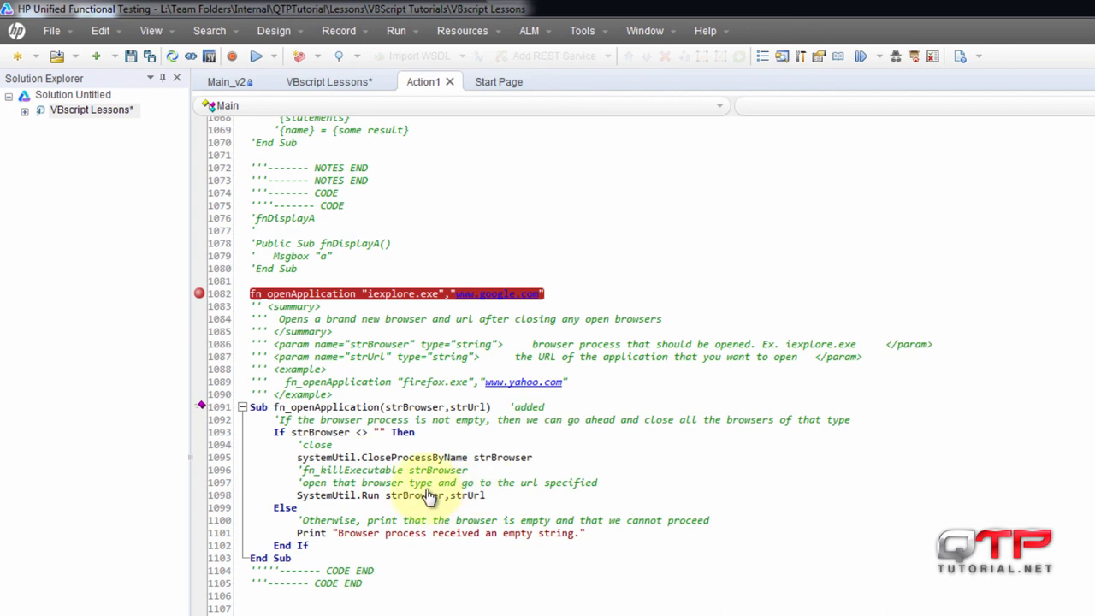
pyautogui.moveTo(592, 490)
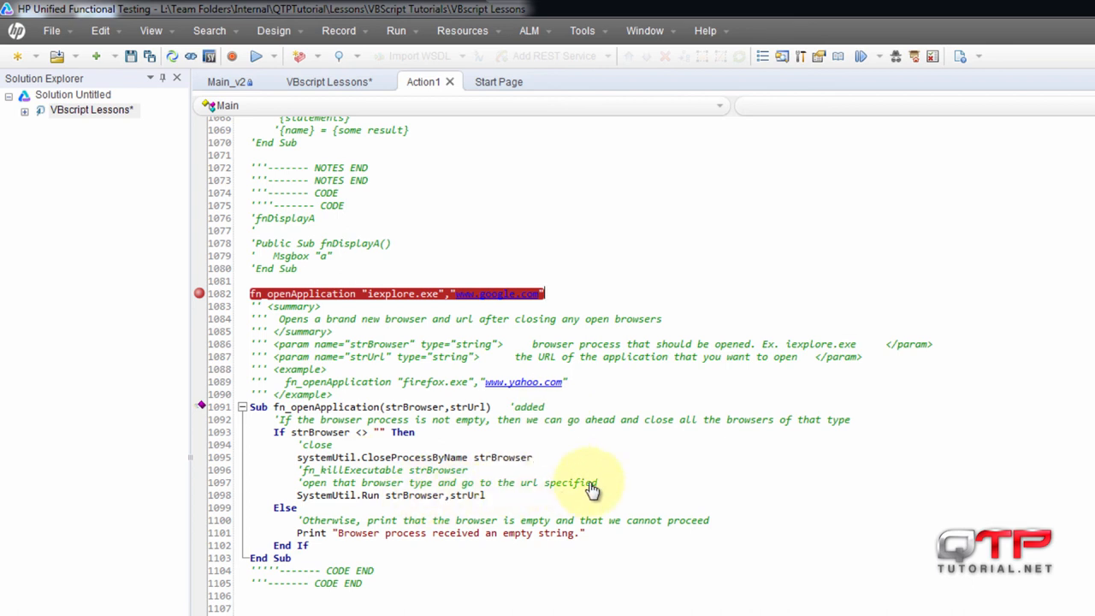